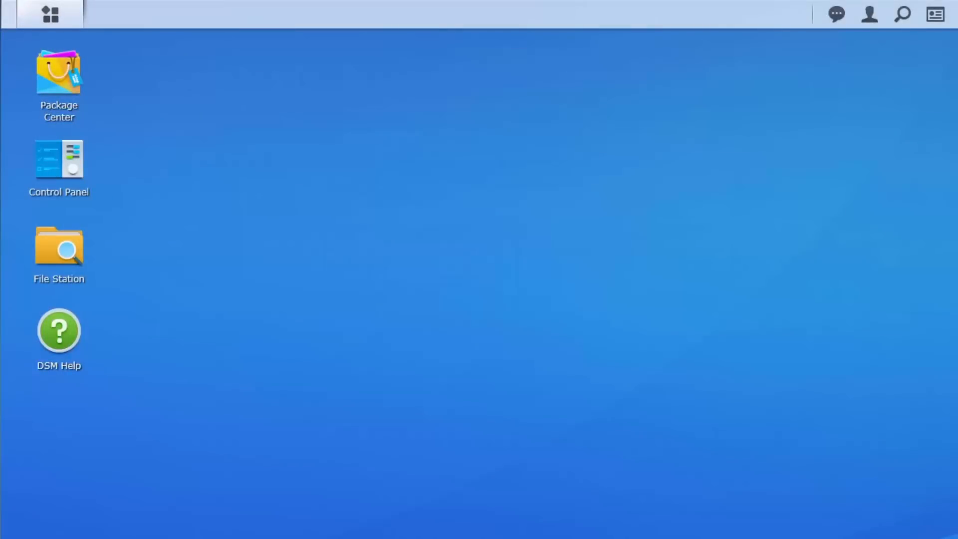
Search Package Center for 'surveillance' and install the Surveillance Station package
{"action": "double_click", "coordinate": [59, 72]}
{"action": "type", "text": "s"}
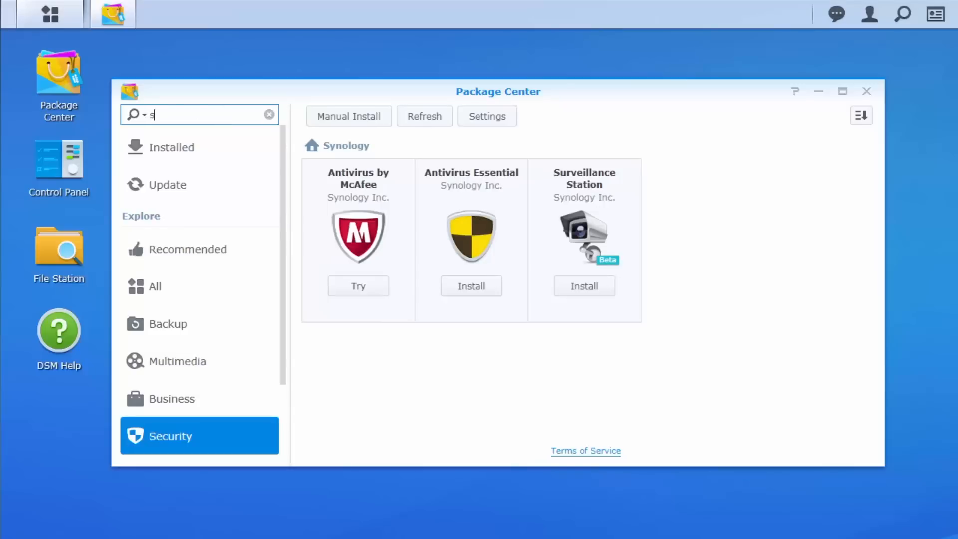
{"action": "type", "text": "urveilla"}
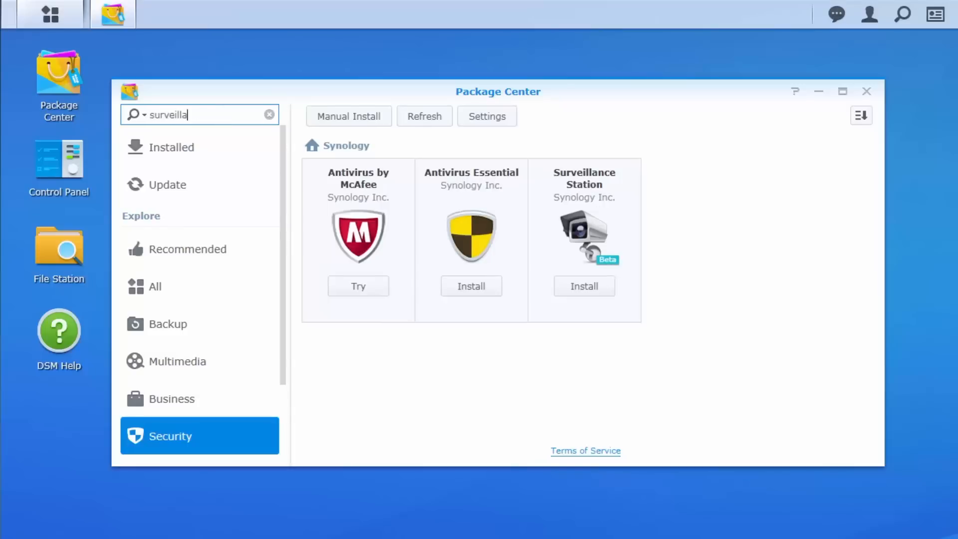
{"action": "type", "text": "nce"}
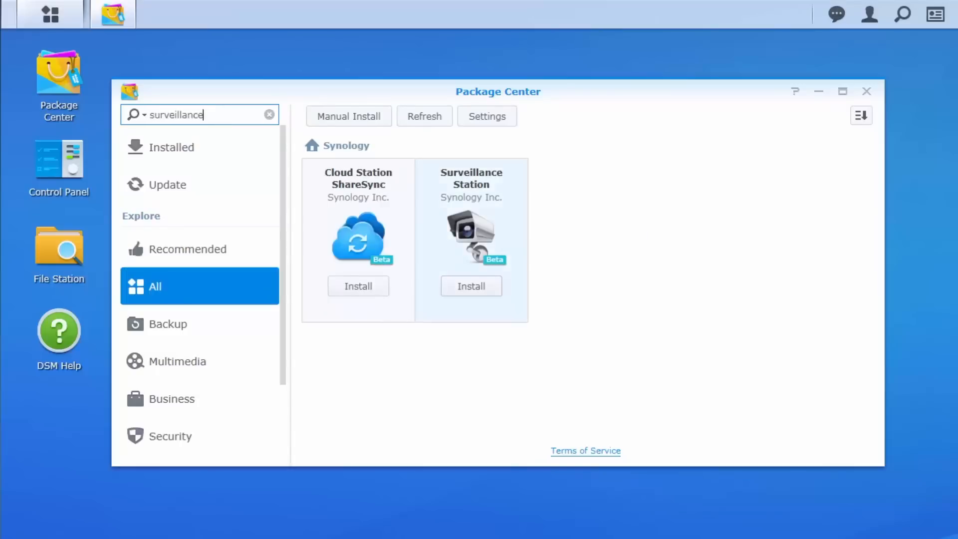
{"action": "left_click", "coordinate": [471, 286]}
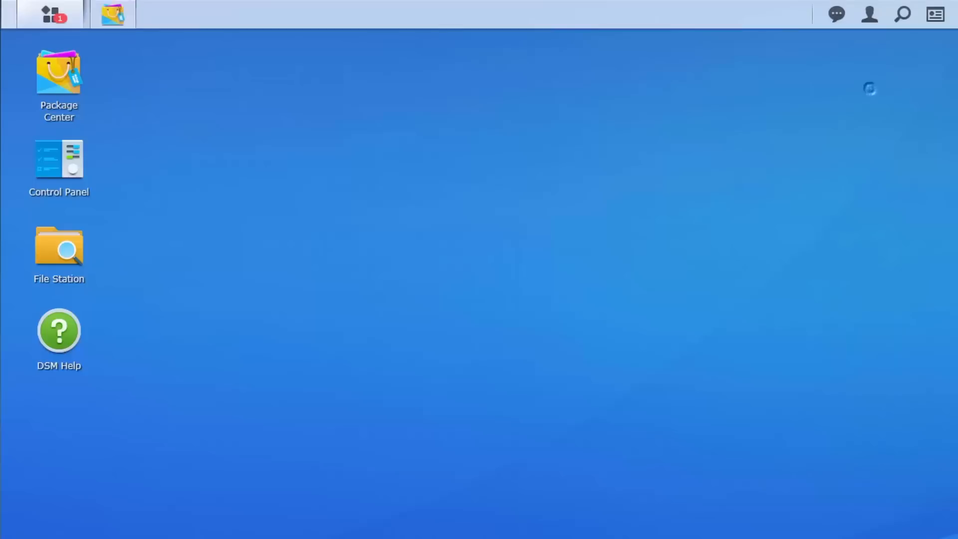
Launch the newly installed Surveillance Station and its empty IP Camera window
{"action": "left_click", "coordinate": [52, 13]}
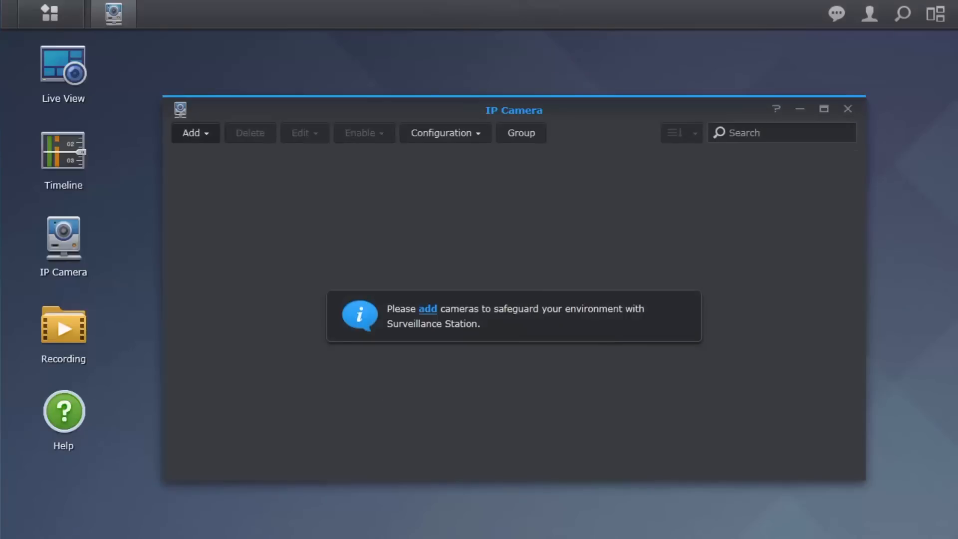
Start Add Camera in Complete Setup mode and advance to the Information step
{"action": "left_click", "coordinate": [192, 133]}
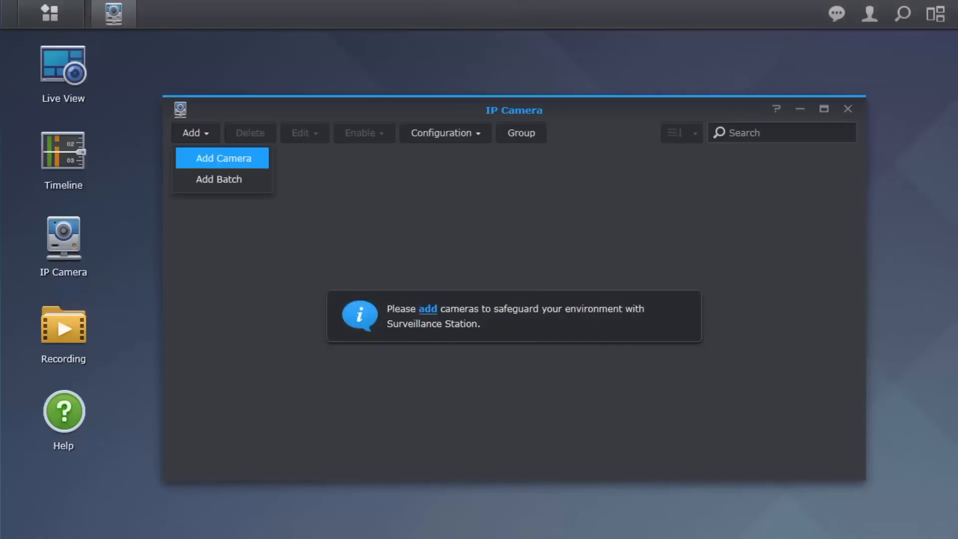
{"action": "left_click", "coordinate": [222, 158]}
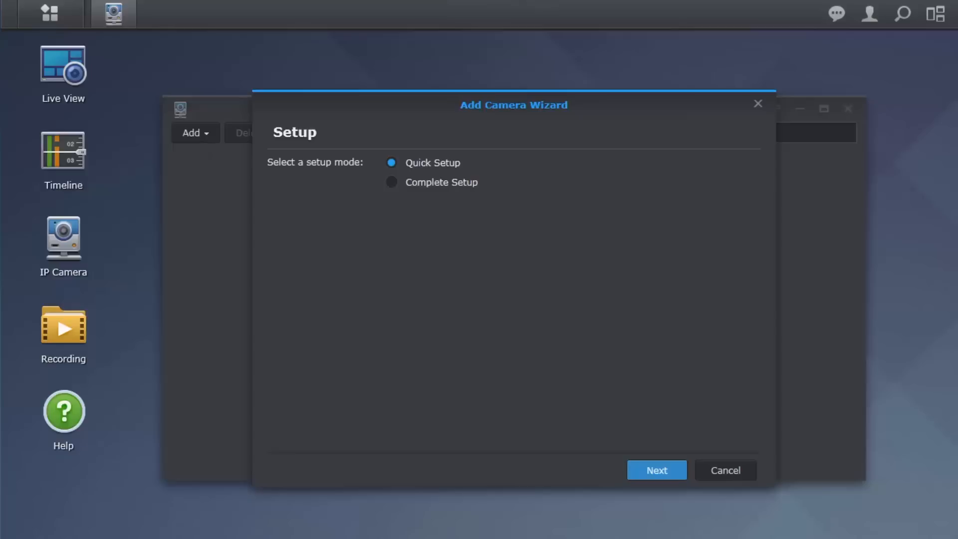
{"action": "left_click", "coordinate": [391, 182]}
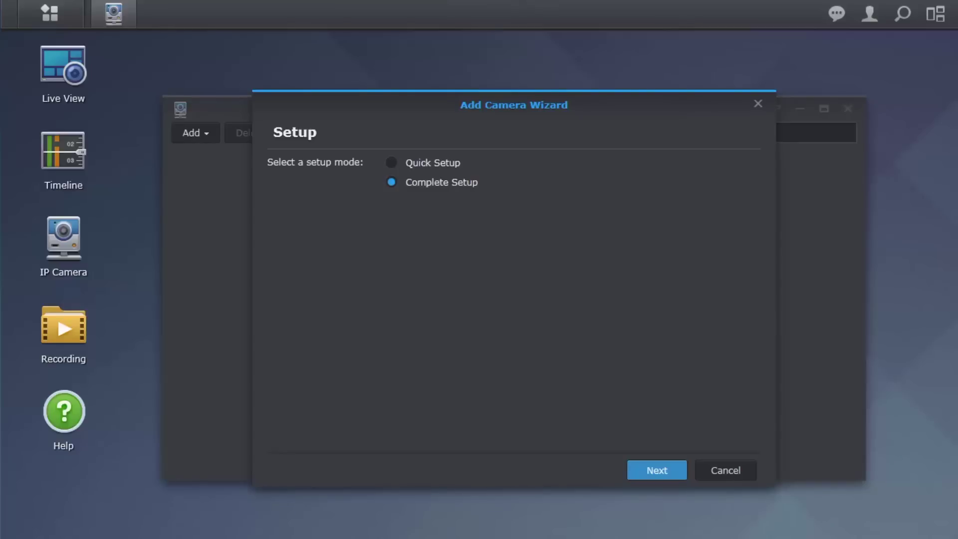
{"action": "left_click", "coordinate": [656, 470]}
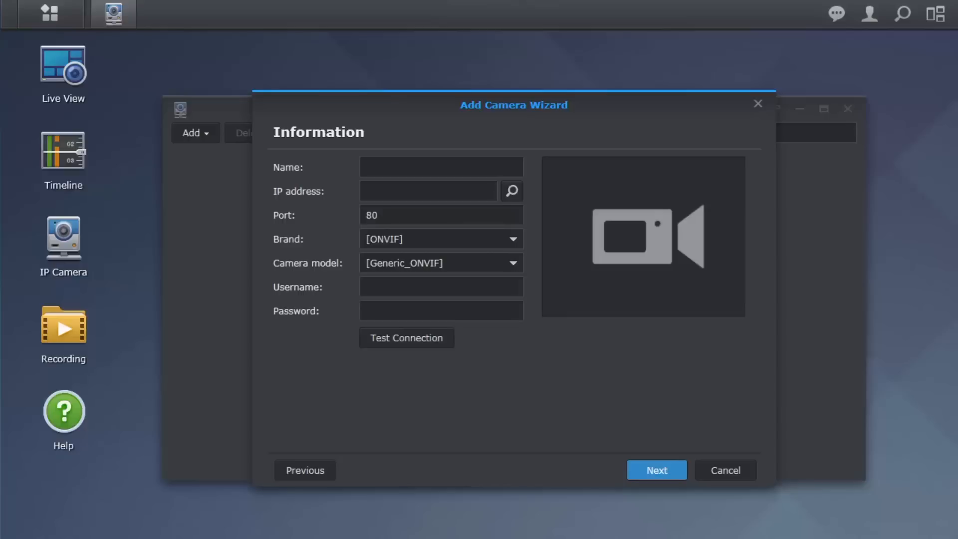
Name the camera 'office' and search the network for available cameras
{"action": "type", "text": "off"}
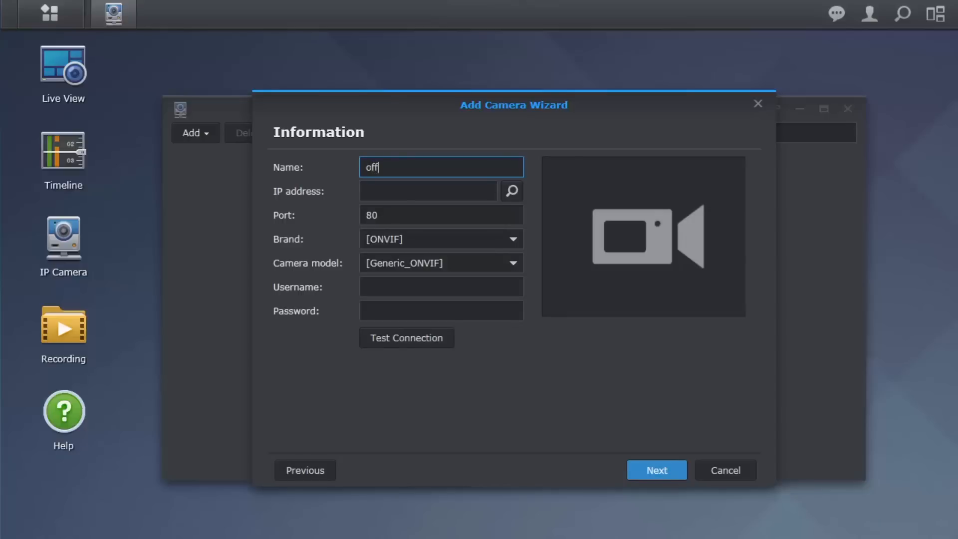
{"action": "type", "text": "ice"}
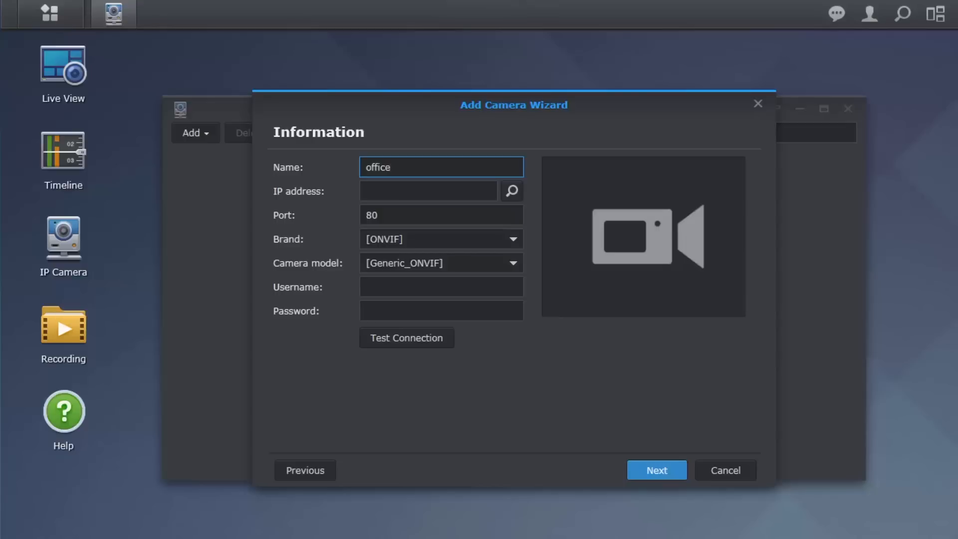
{"action": "left_click", "coordinate": [511, 191]}
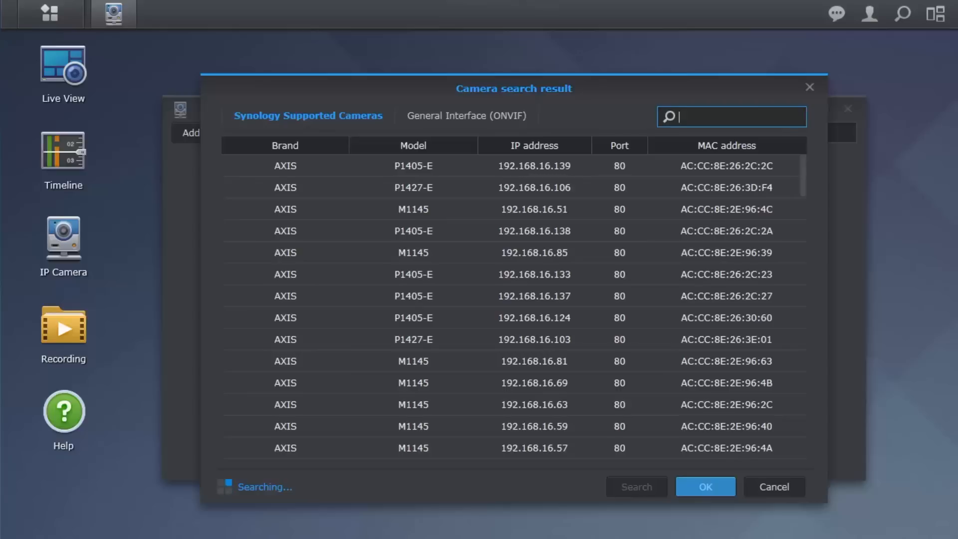
Filter results for 'M101' and pick the AXIS M1011 at 192.168.25.132
{"action": "type", "text": "M1011"}
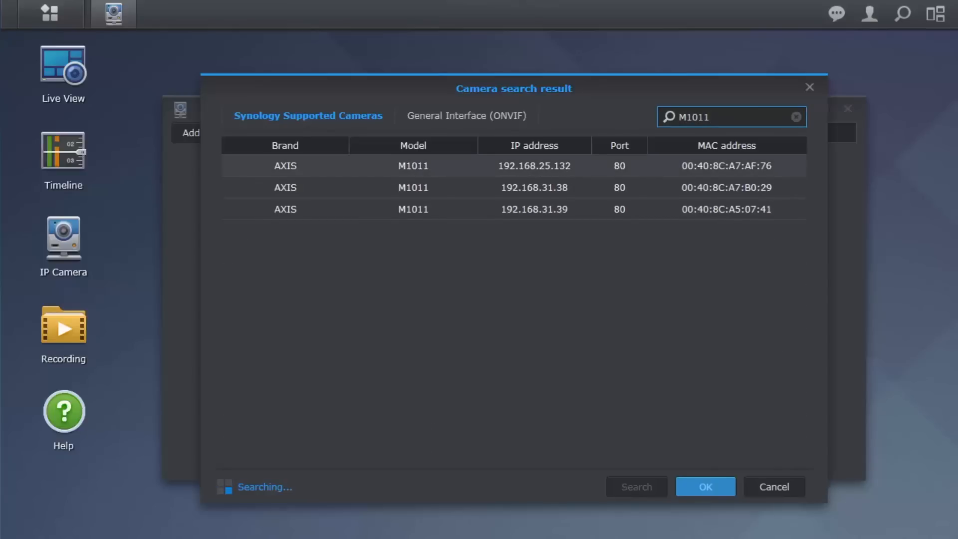
{"action": "left_click", "coordinate": [705, 486]}
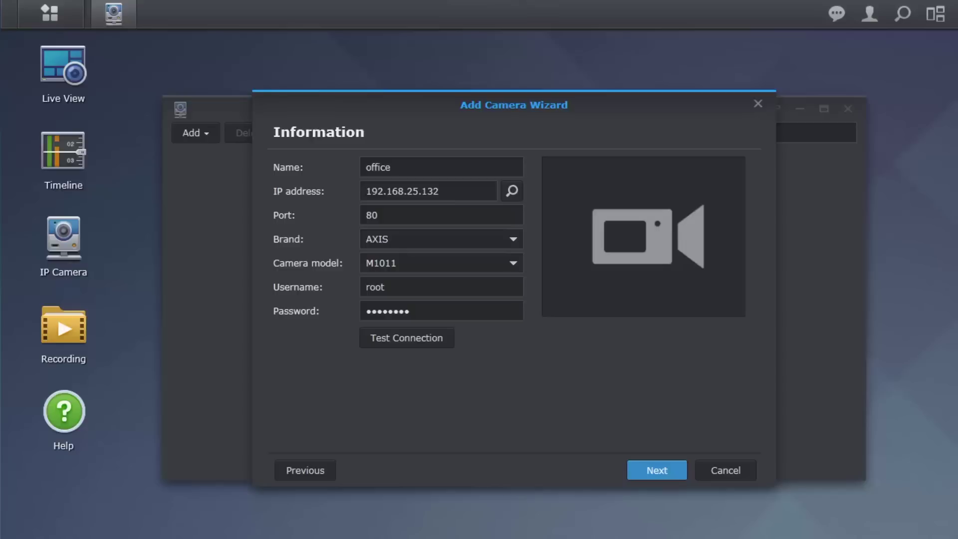
Test the office camera connection for a live preview, then advance to video settings
{"action": "left_click", "coordinate": [405, 337]}
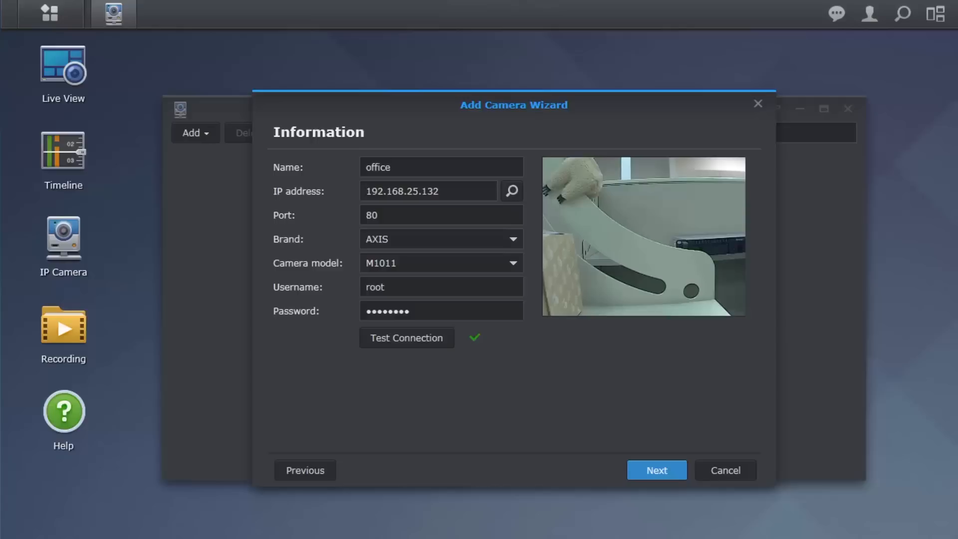
{"action": "left_click", "coordinate": [656, 470]}
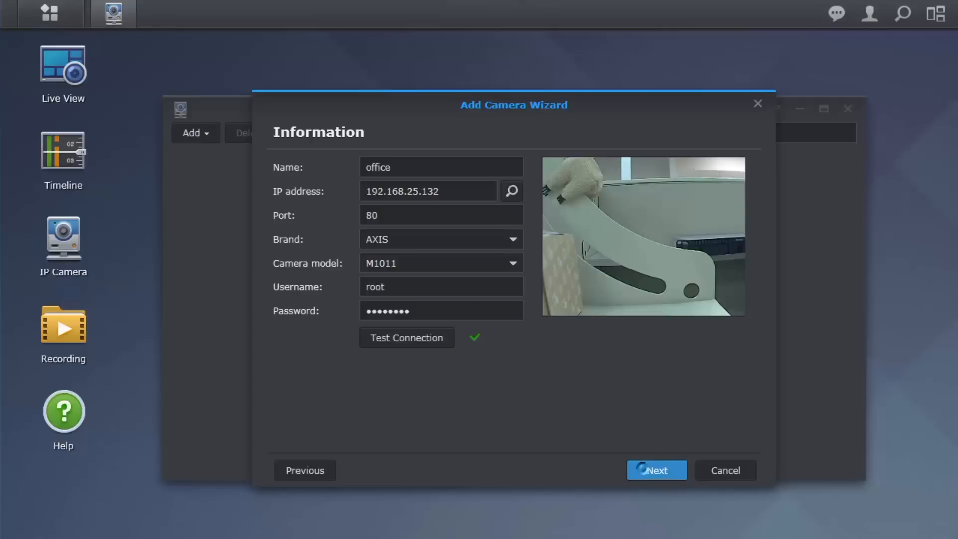
{"action": "left_click", "coordinate": [655, 470]}
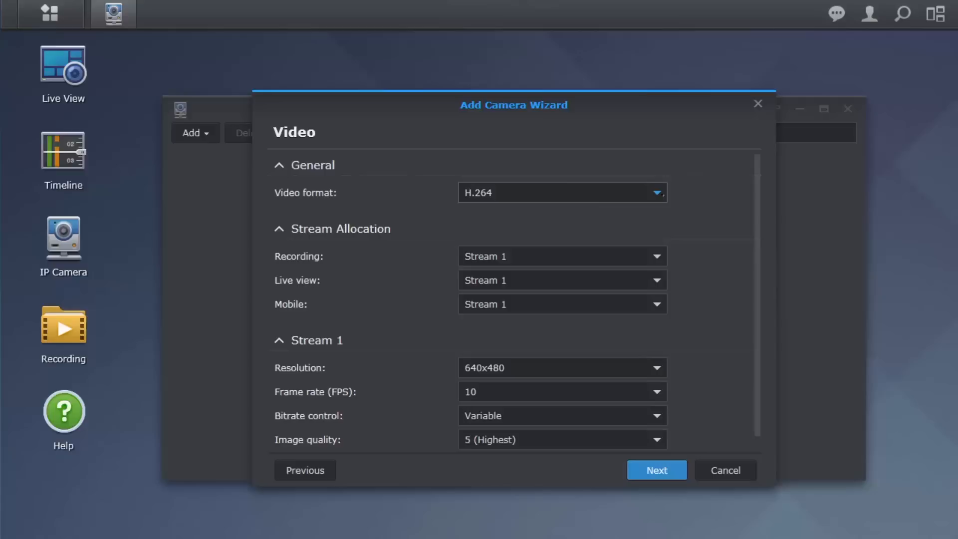
Use Stream 2 for mobile at 176x144 and lowest quality, then continue
{"action": "left_click", "coordinate": [561, 192]}
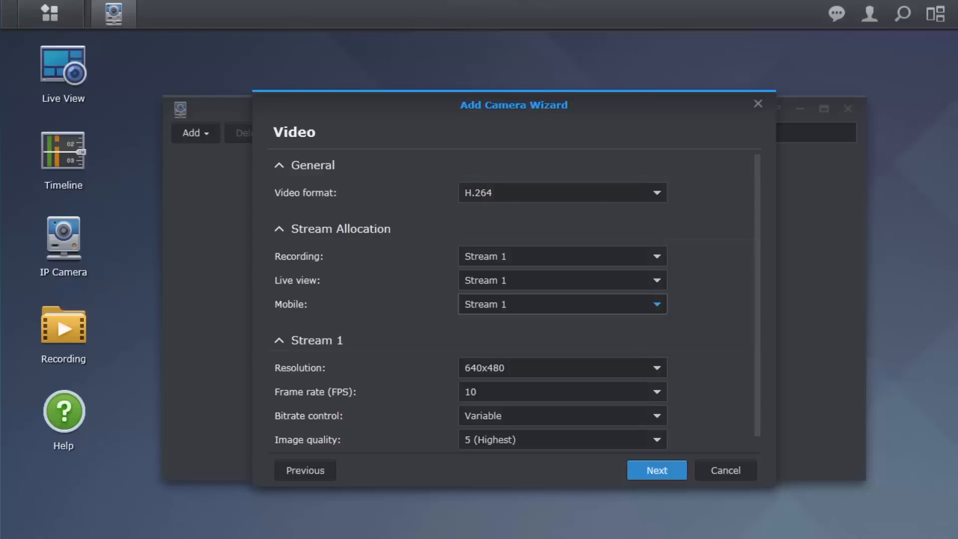
{"action": "left_click", "coordinate": [561, 304]}
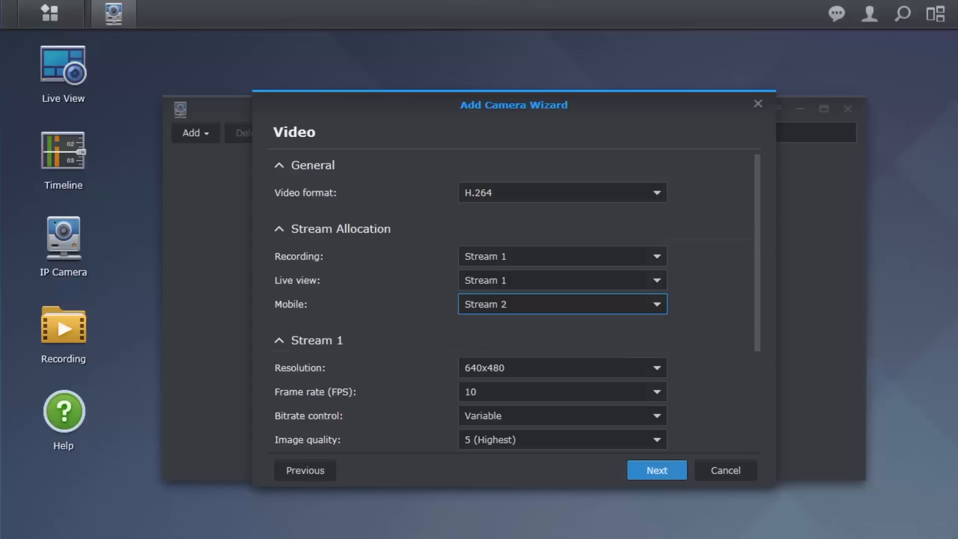
{"action": "scroll", "scroll_direction": "down", "scroll_amount": 3}
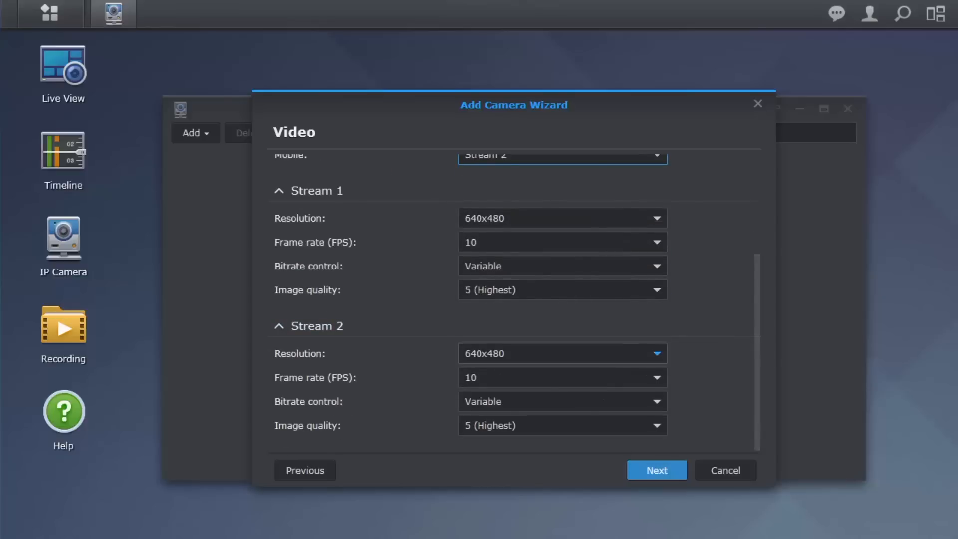
{"action": "left_click", "coordinate": [560, 353]}
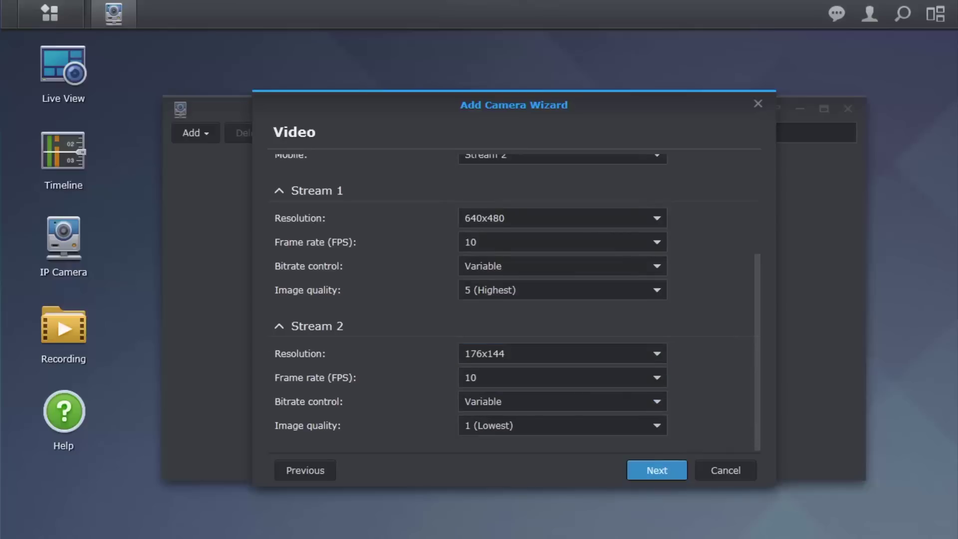
{"action": "left_click", "coordinate": [656, 470]}
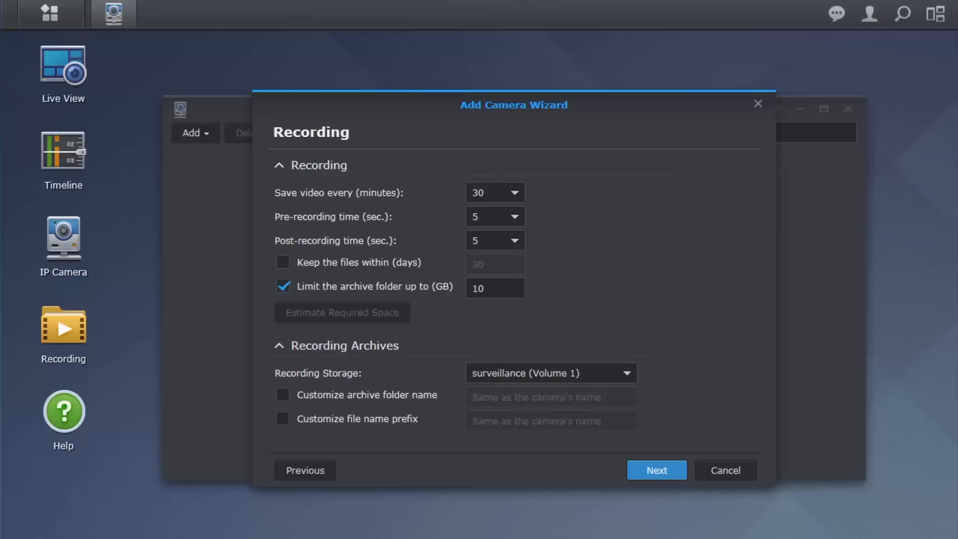
Accept the recording settings and schedule, and finish adding the office camera
{"action": "left_click", "coordinate": [655, 470]}
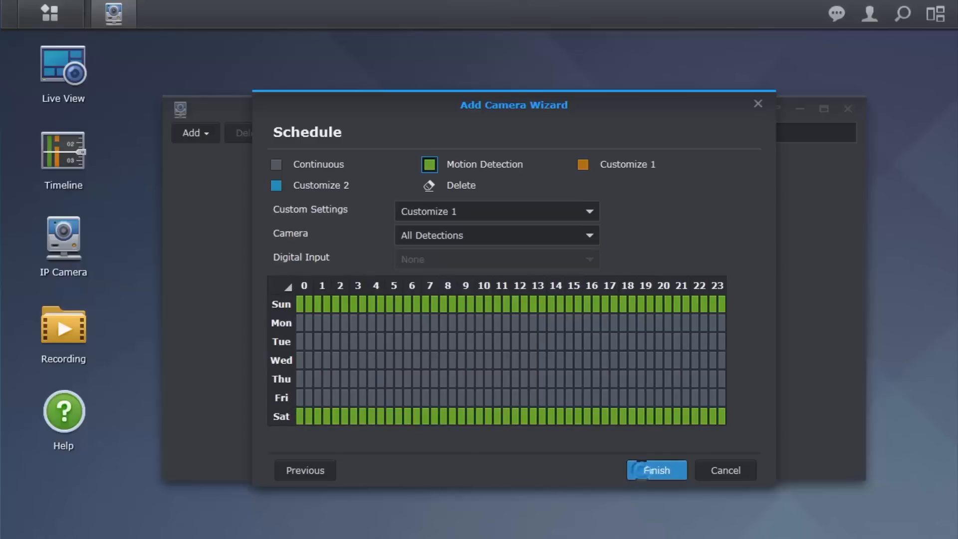
{"action": "left_click", "coordinate": [656, 470]}
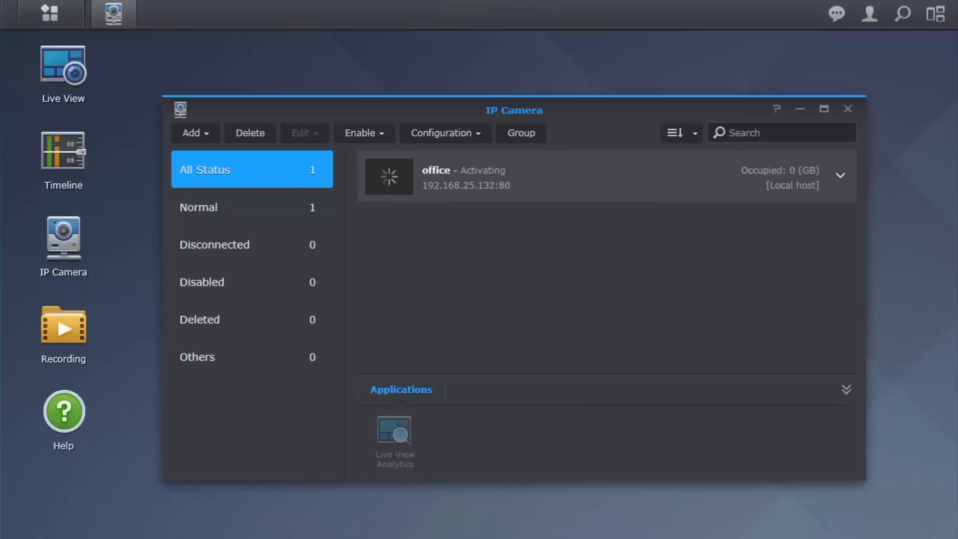
Close the IP Camera window and open the Surveillance Station Main Menu
{"action": "left_click", "coordinate": [848, 109]}
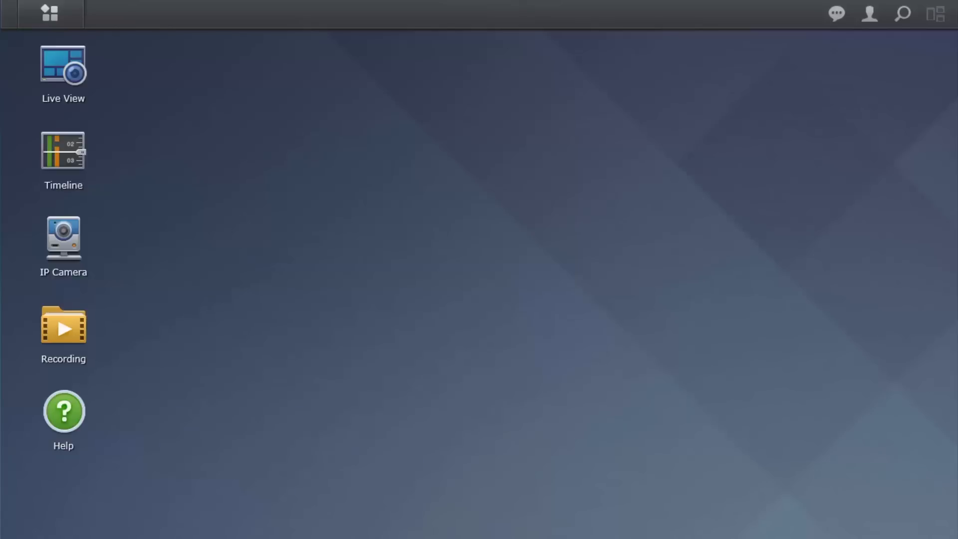
{"action": "left_click", "coordinate": [50, 13]}
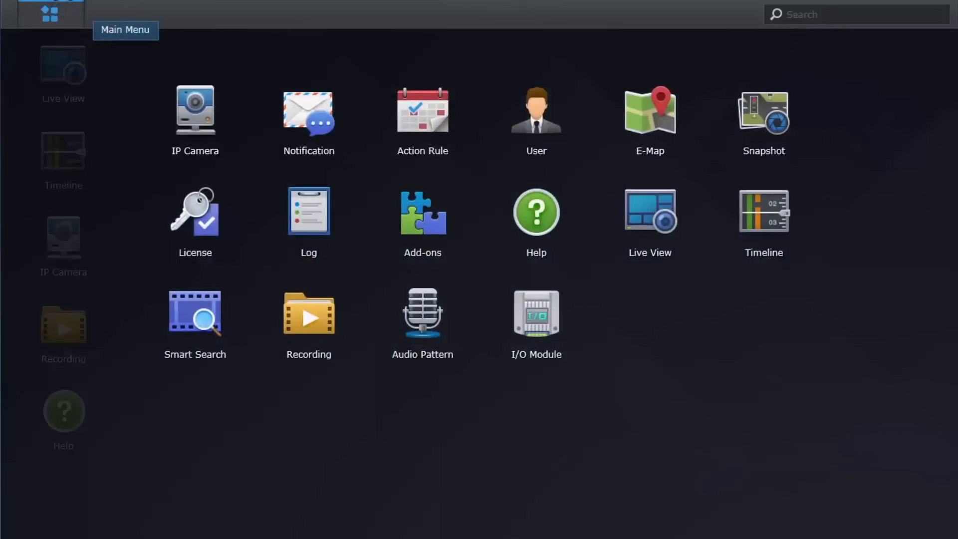